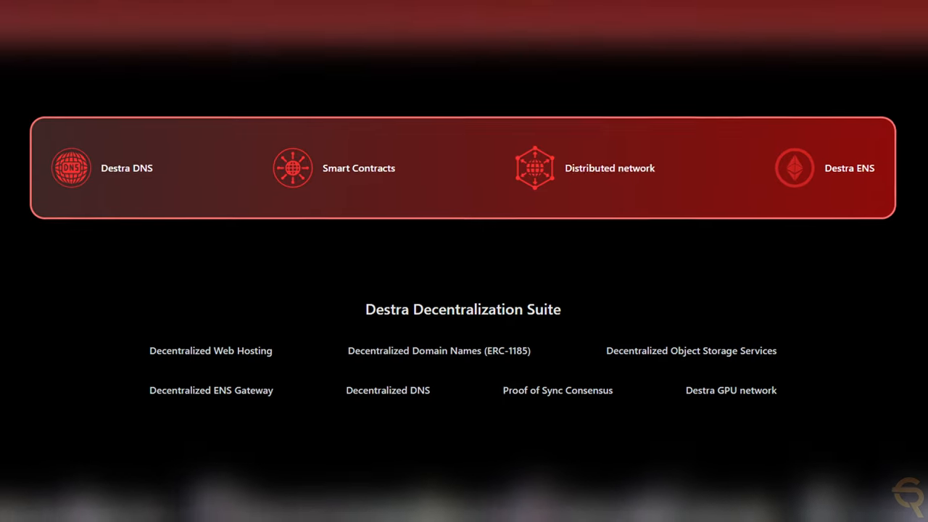
Move to the Destra product cards for GPU Network, DNS, Blockchain and RPC.
click(102, 167)
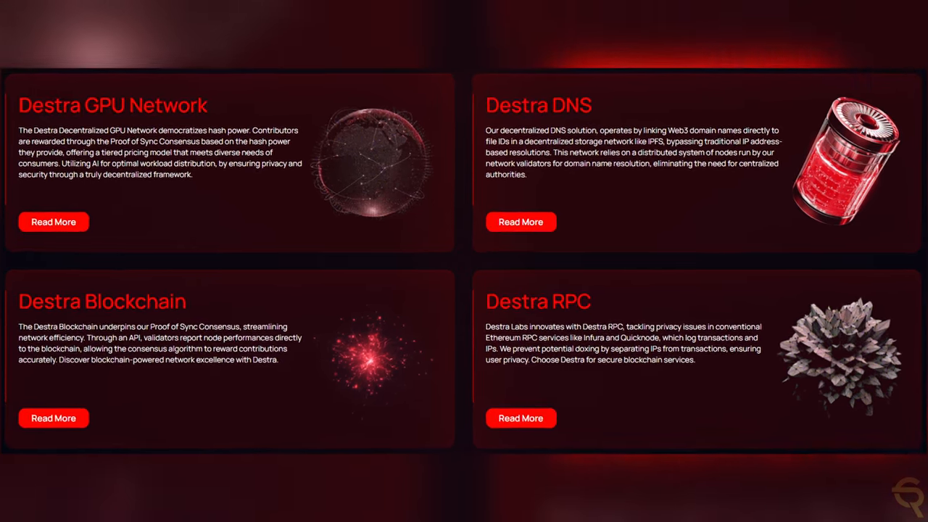
Open the Medium article 'Destra Network | Distributed GPU Network'.
click(53, 221)
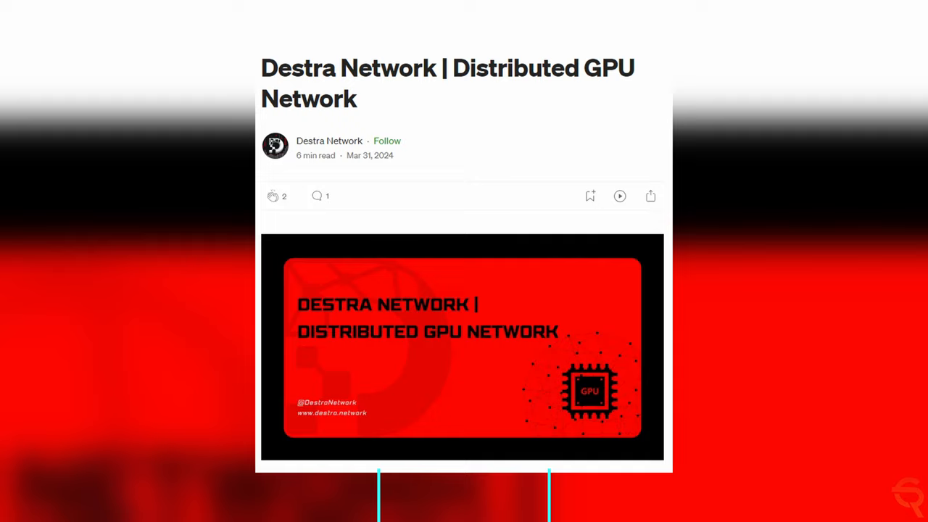
Scroll the GPU Network article to the 'Advanced AI computing algorithms' section.
scroll(up, 3)
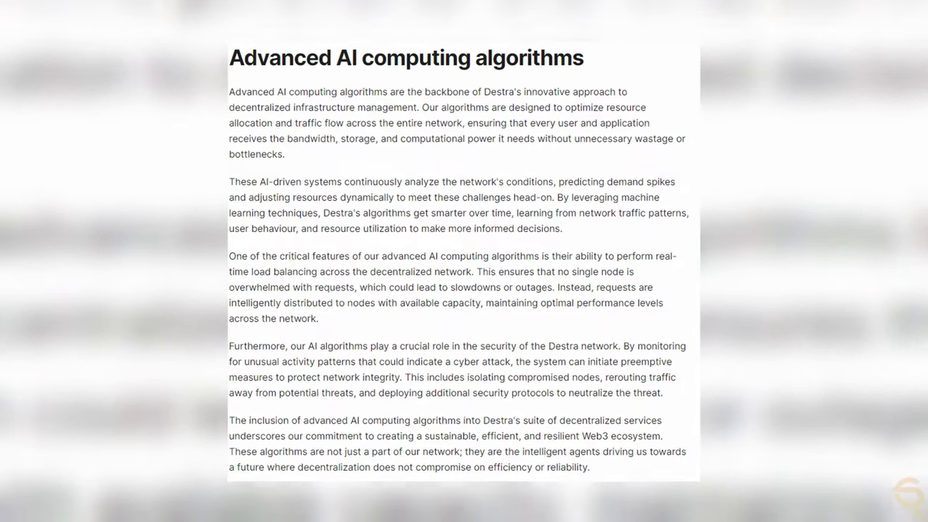
Scroll the Destra site to the 'Cutting-Edge Solutions' section listing hosting, GPU network and DNS.
scroll(up, 3)
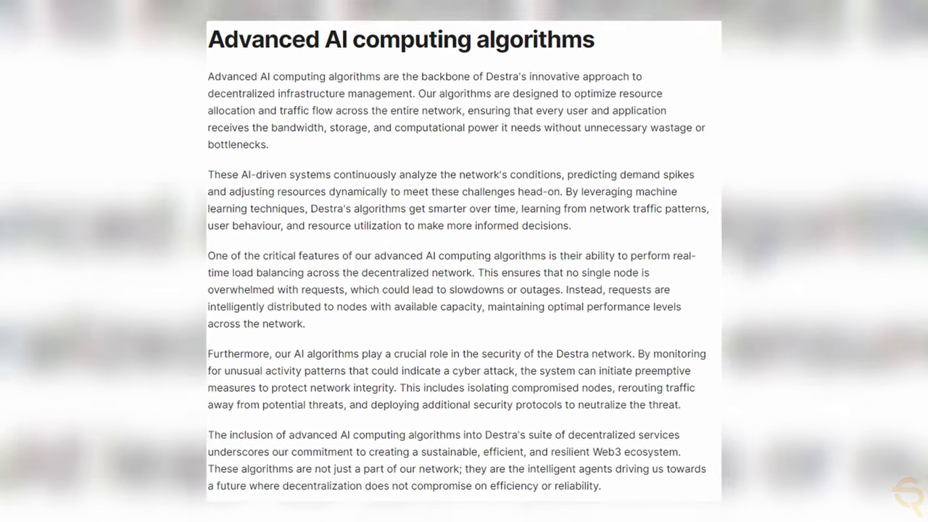
scroll(up, 3)
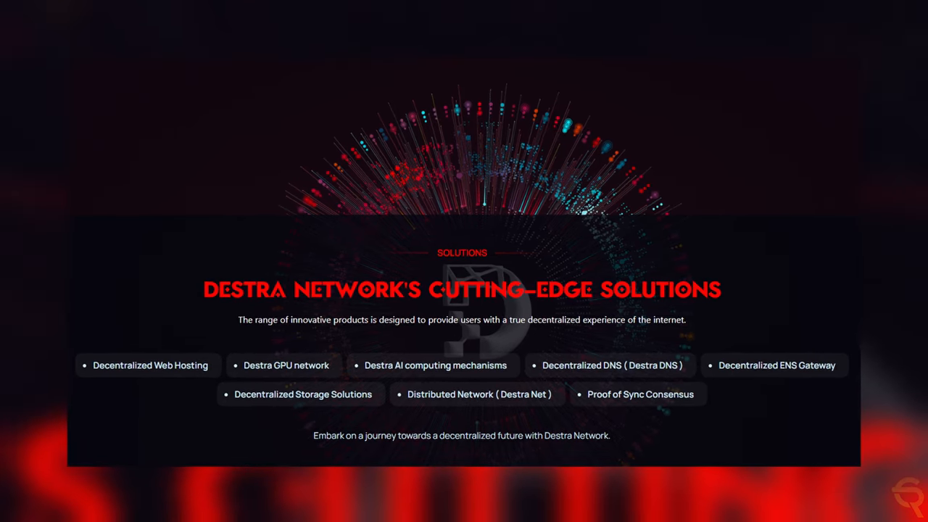
scroll(down, 3)
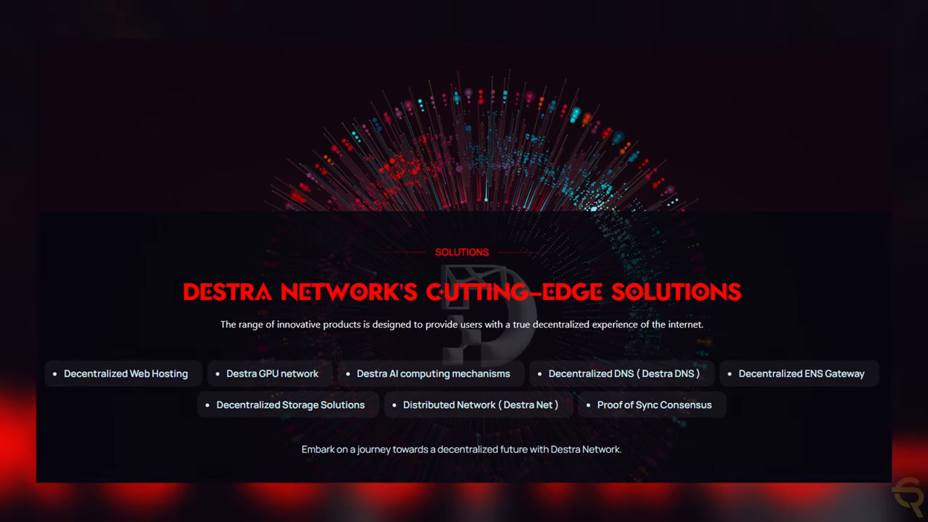